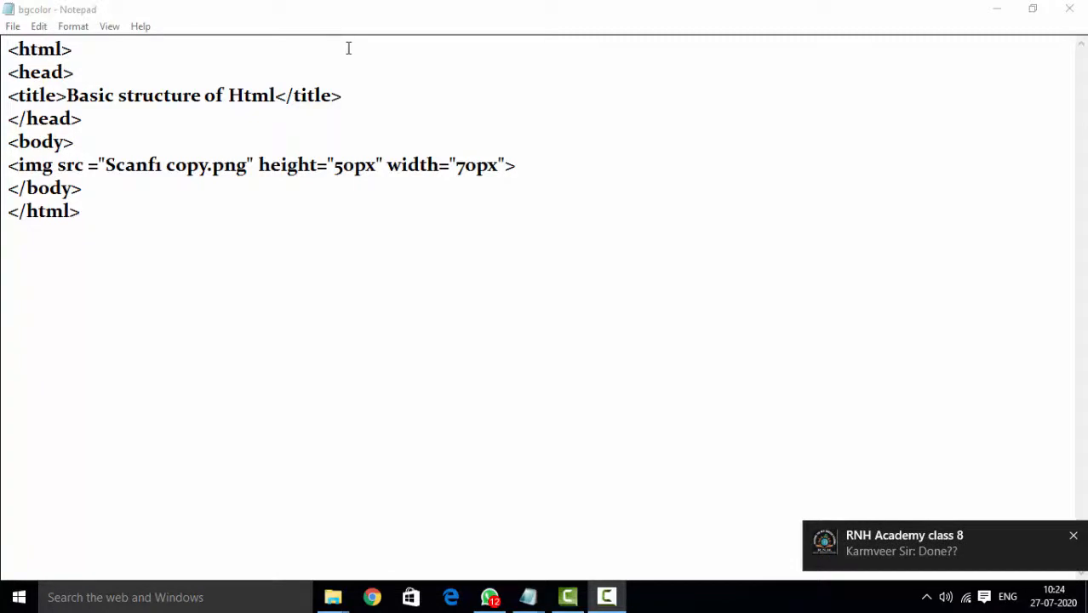
mouse_move(630, 159)
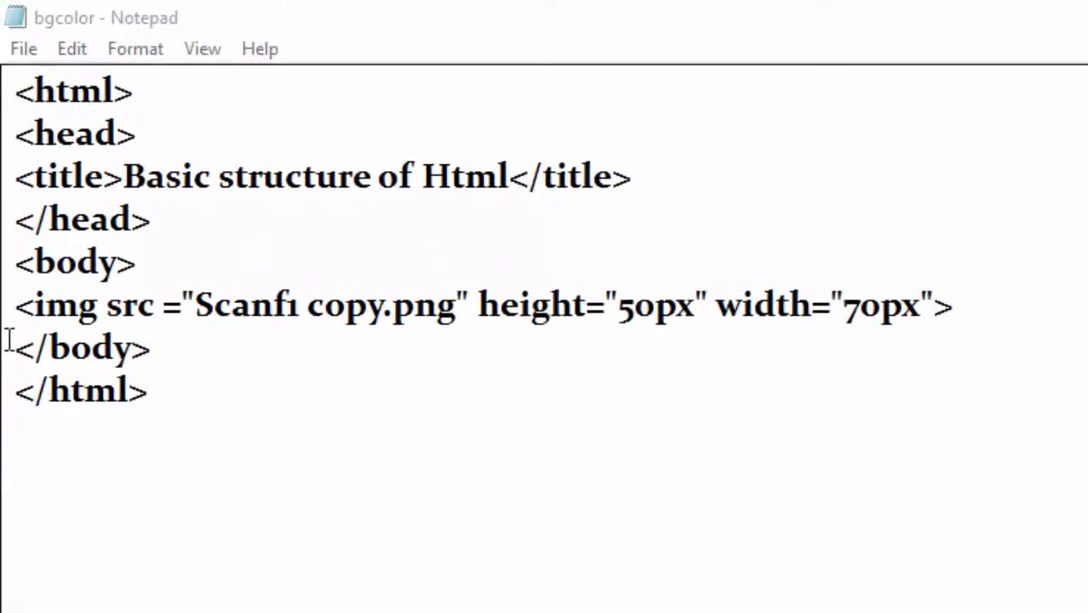
Locate the Scanf1 copy image in the Desktop ff folder and open its context menu.
left_click(13, 305)
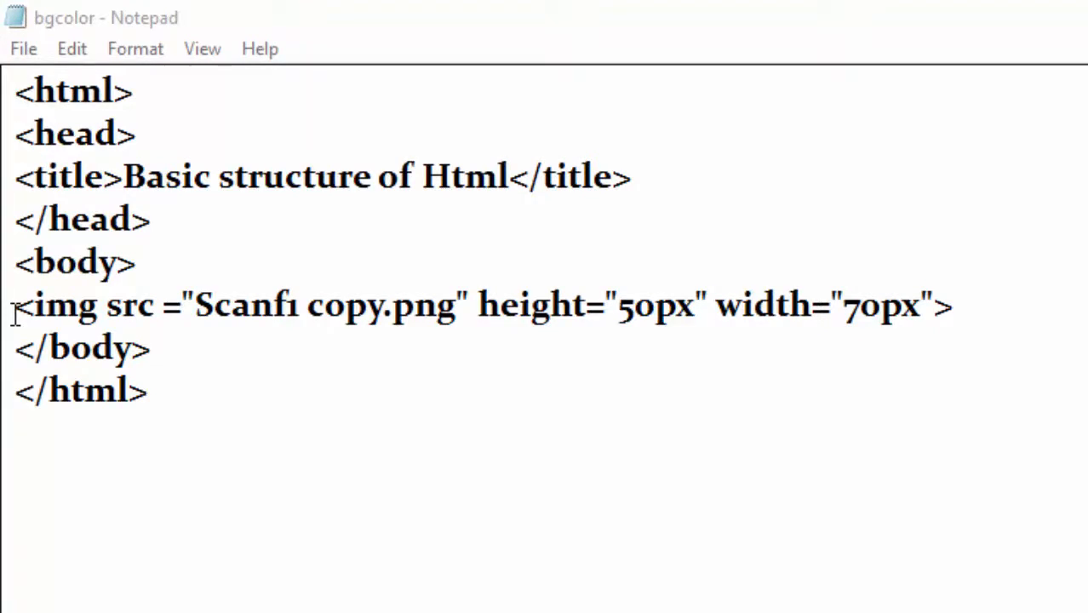
mouse_move(11, 336)
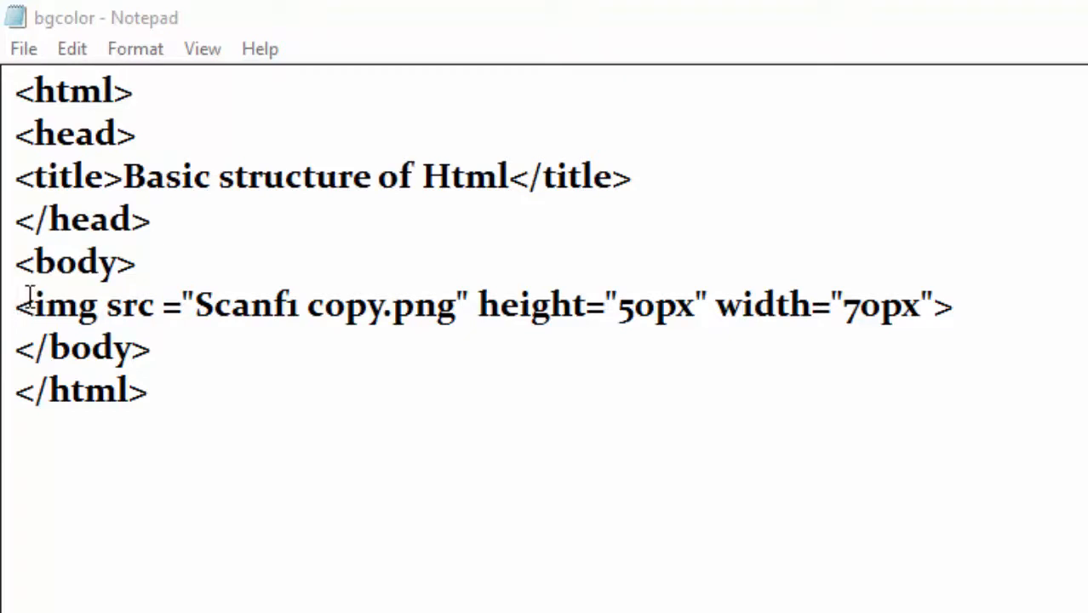
mouse_move(1058, 412)
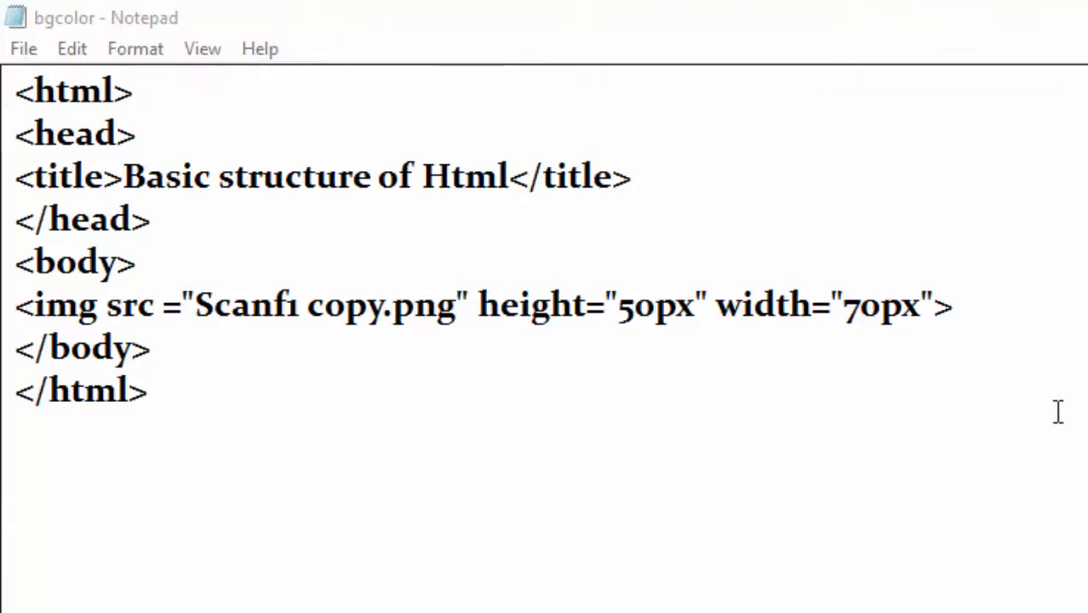
mouse_move(762, 43)
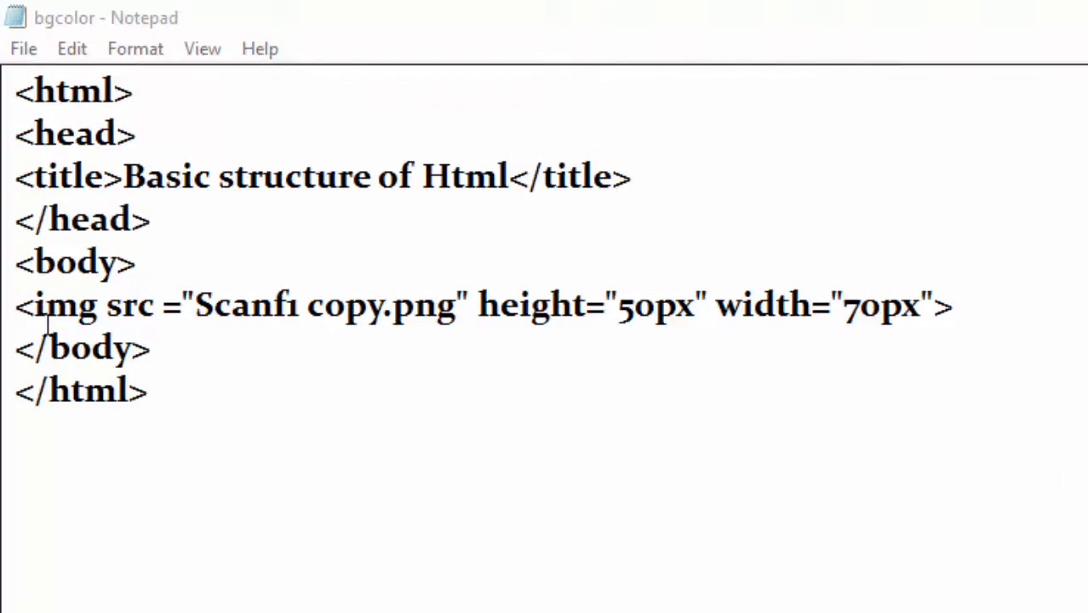
mouse_move(192, 330)
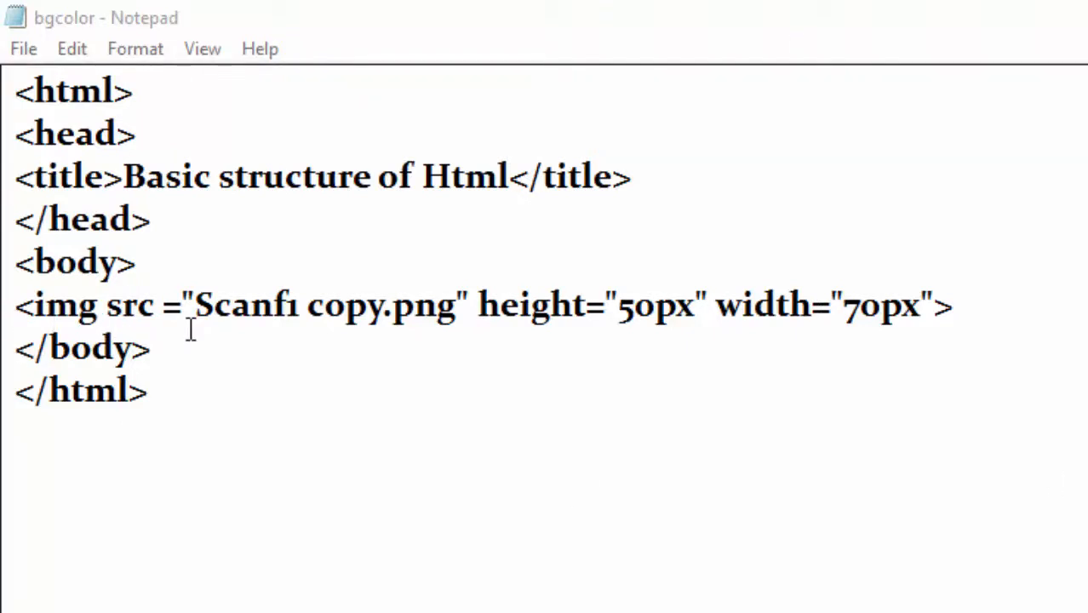
mouse_move(340, 319)
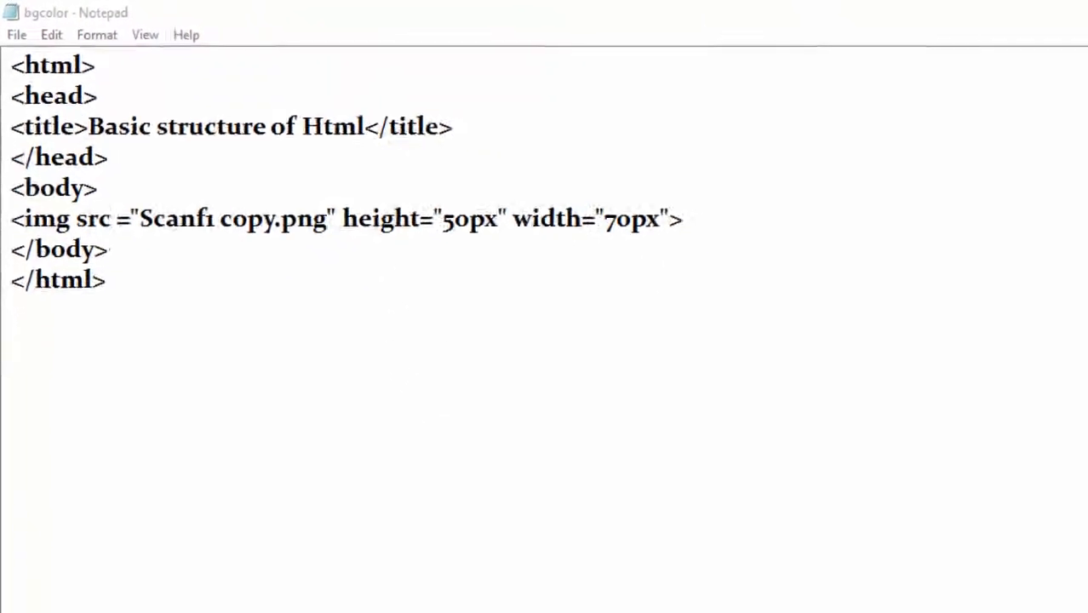
mouse_move(324, 583)
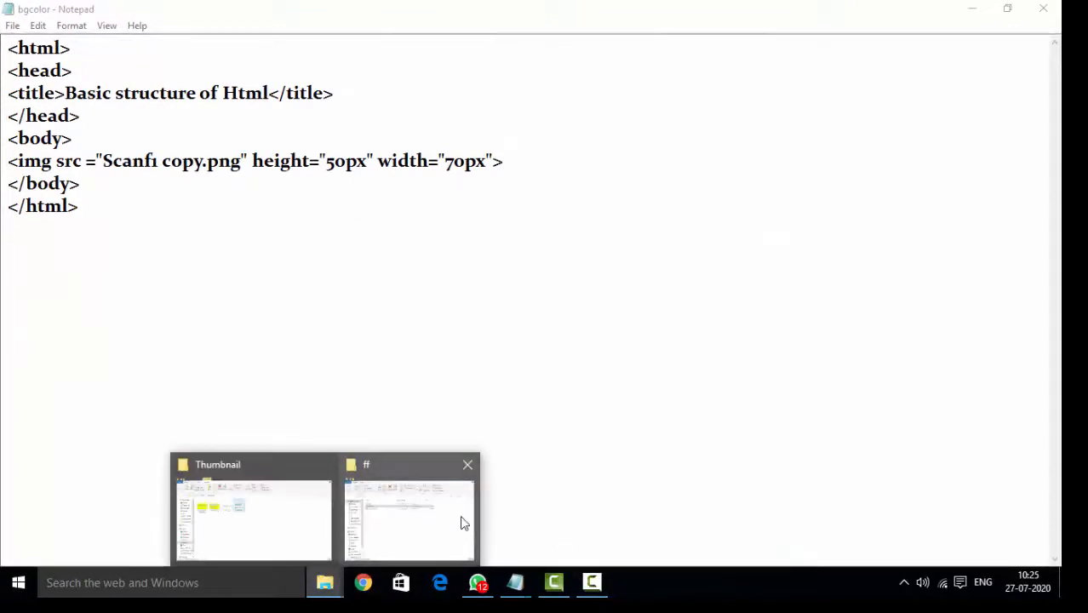
left_click(408, 520)
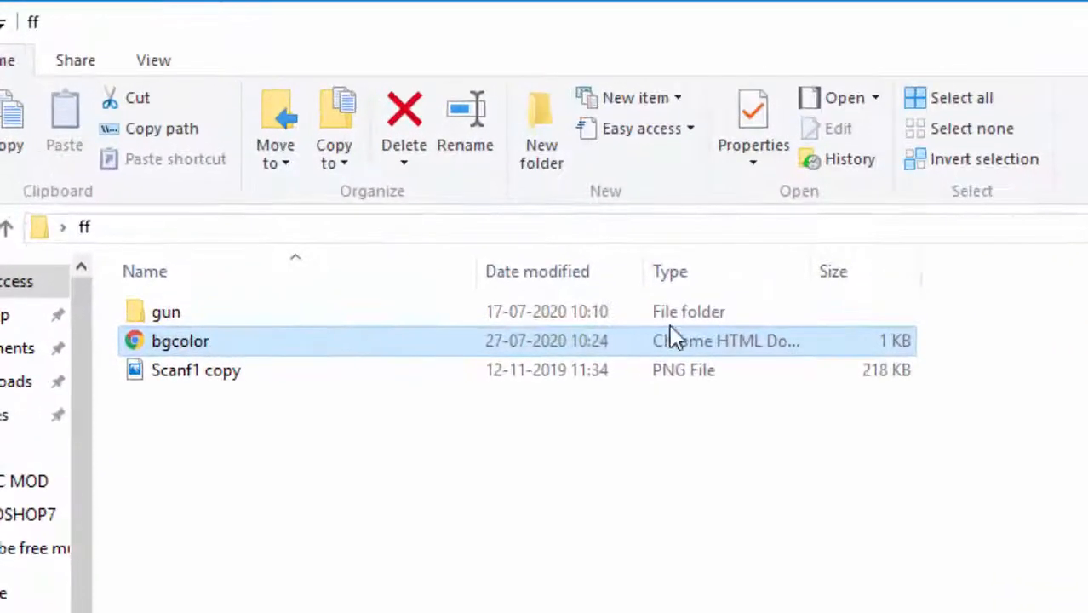
mouse_move(96, 237)
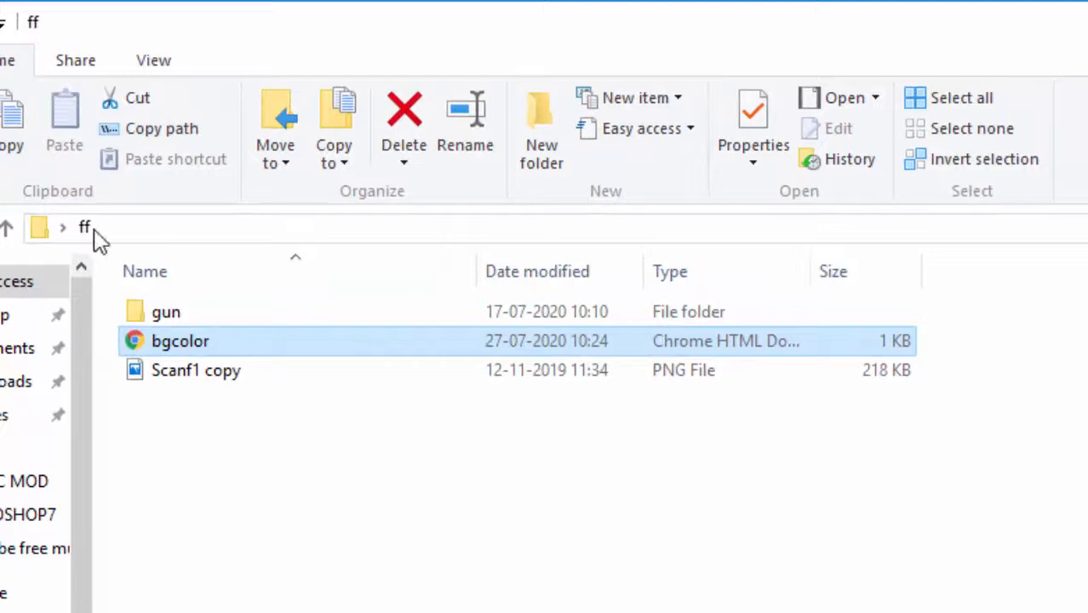
mouse_move(237, 31)
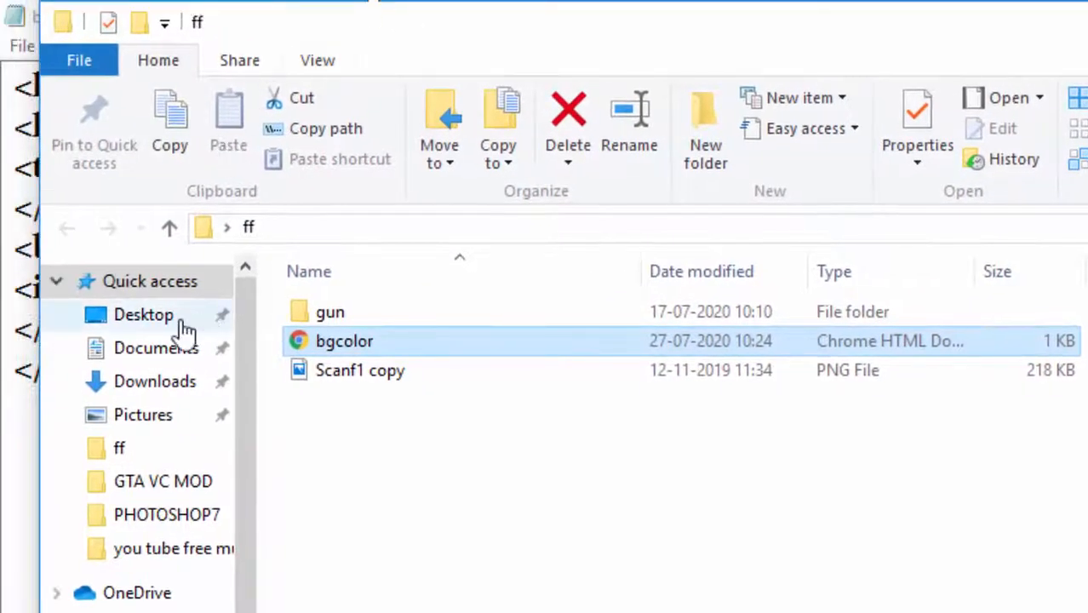
left_click(143, 314)
type("ff")
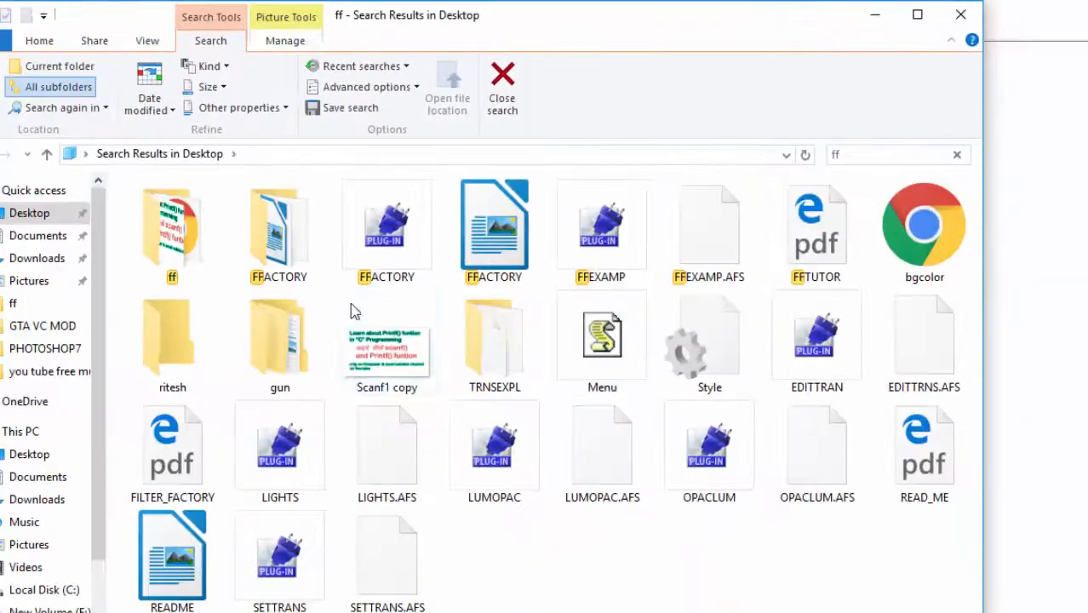
double_click(172, 234)
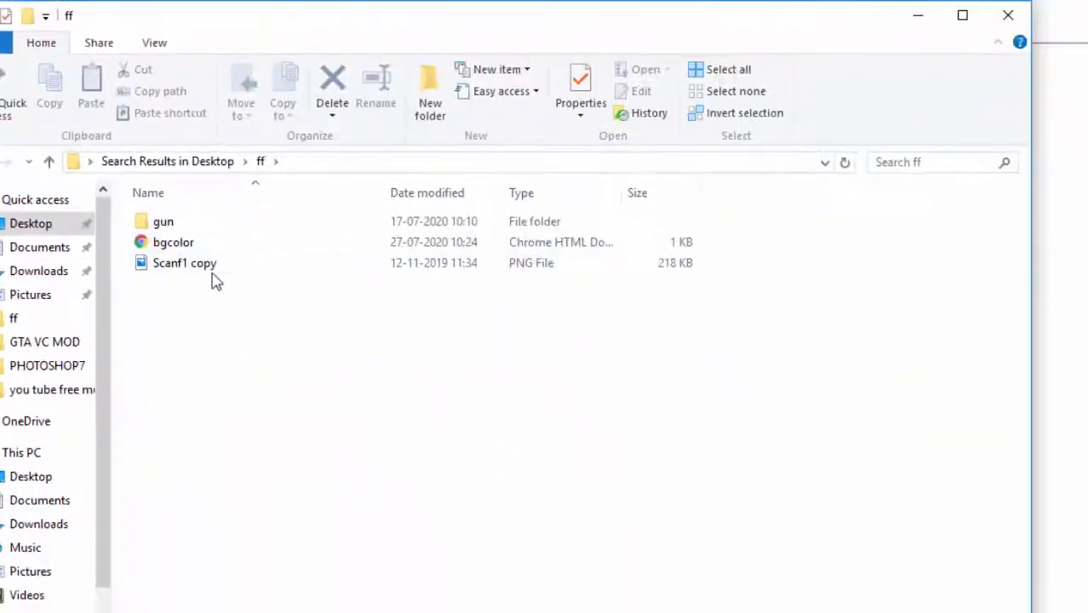
left_click(185, 262)
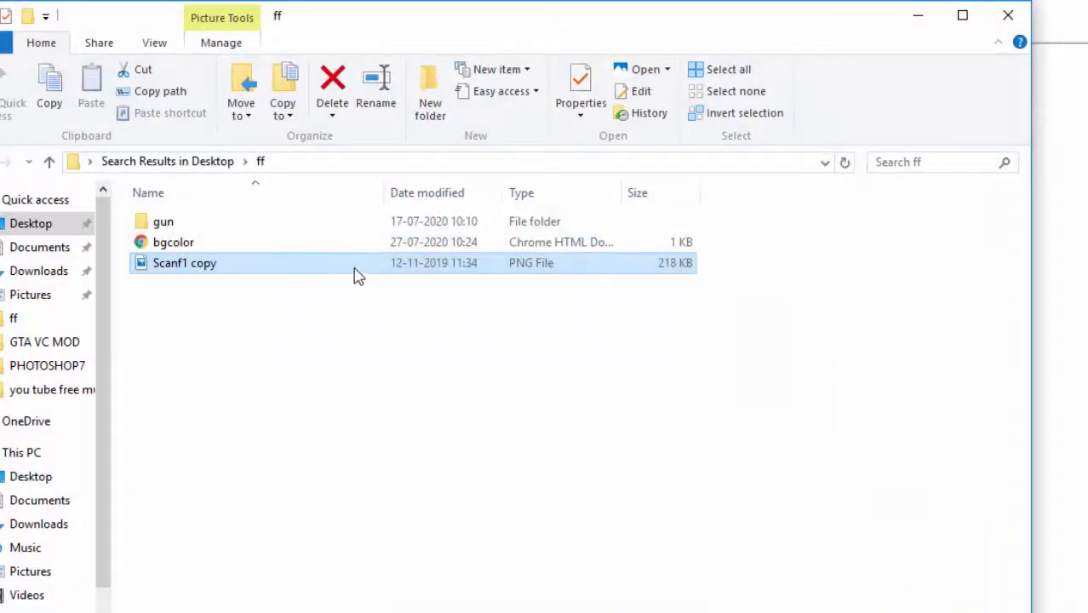
mouse_move(507, 307)
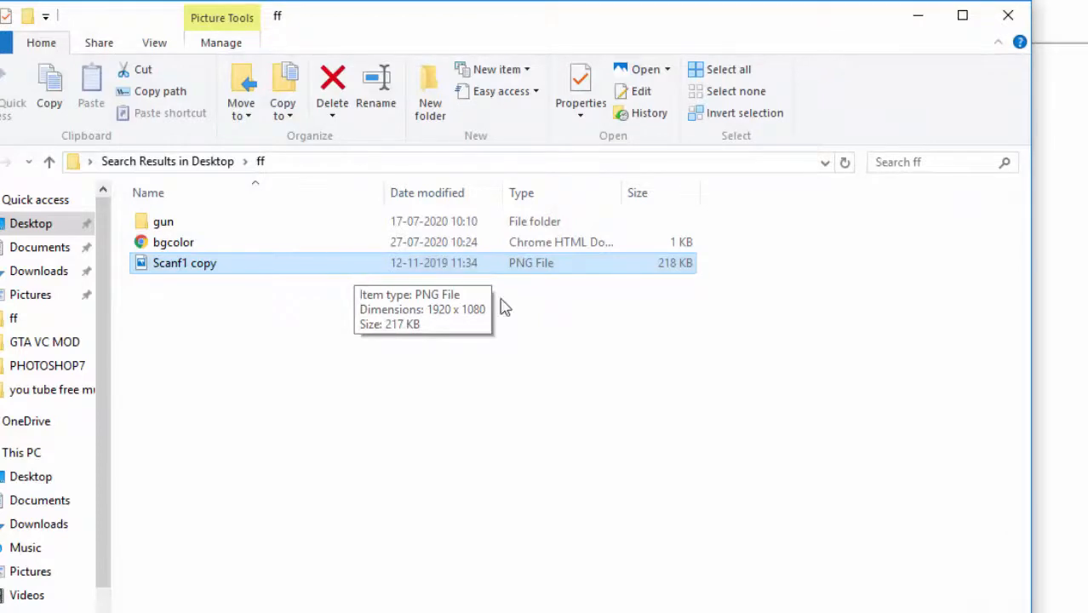
mouse_move(355, 333)
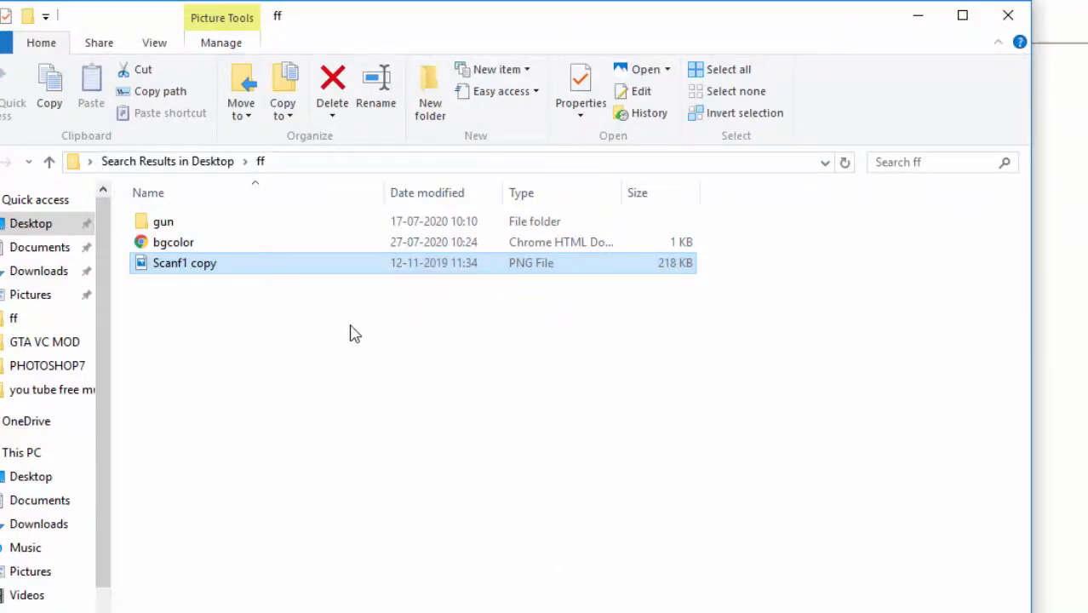
right_click(185, 262)
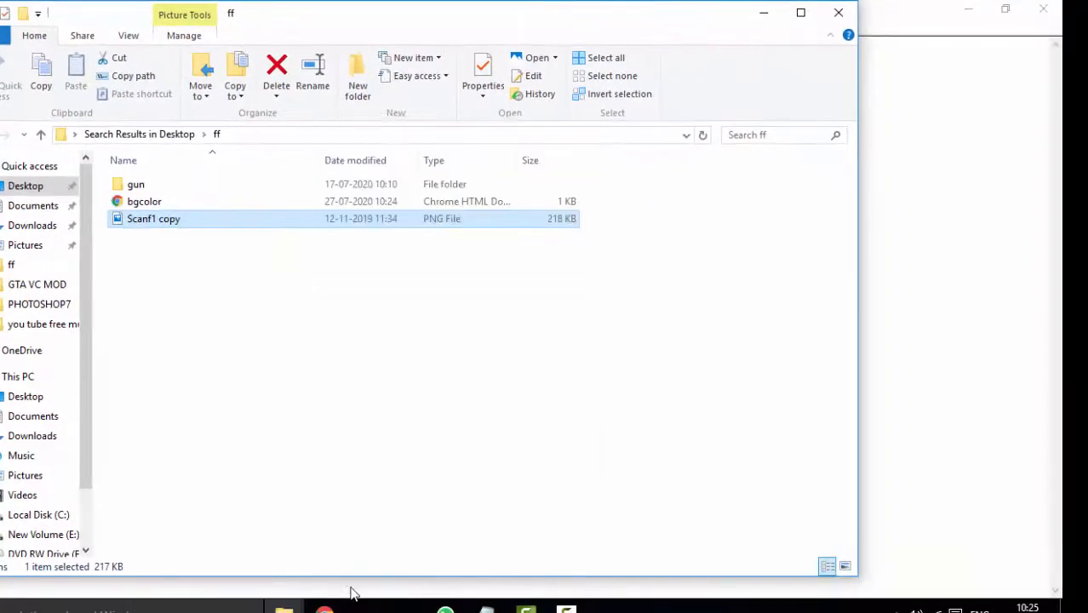
Paste the file name into the img src value, then close the properties after confirming .png type.
left_click(483, 75)
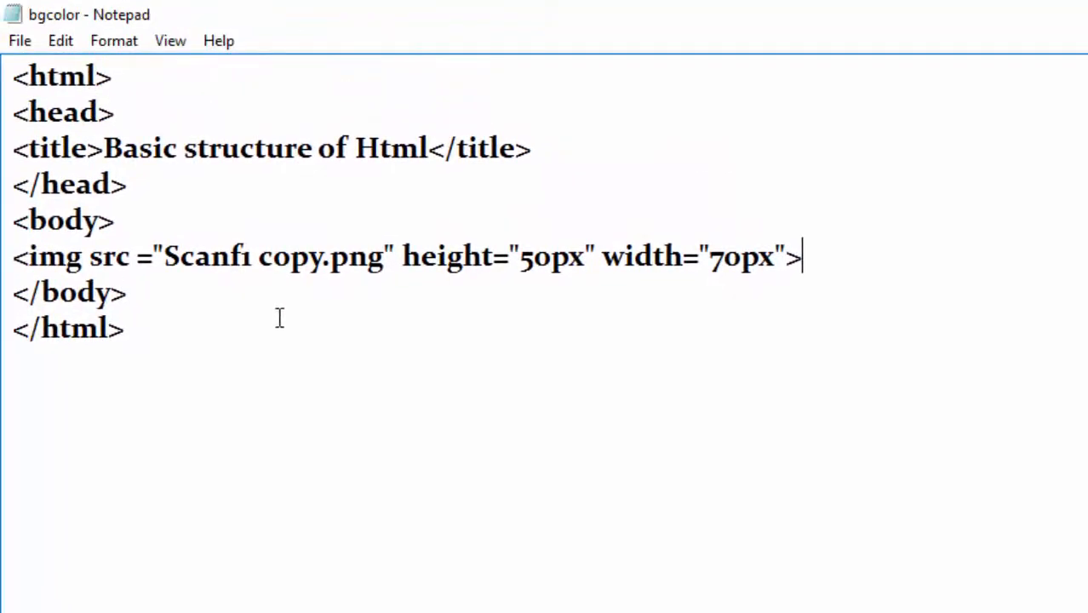
left_click(165, 256)
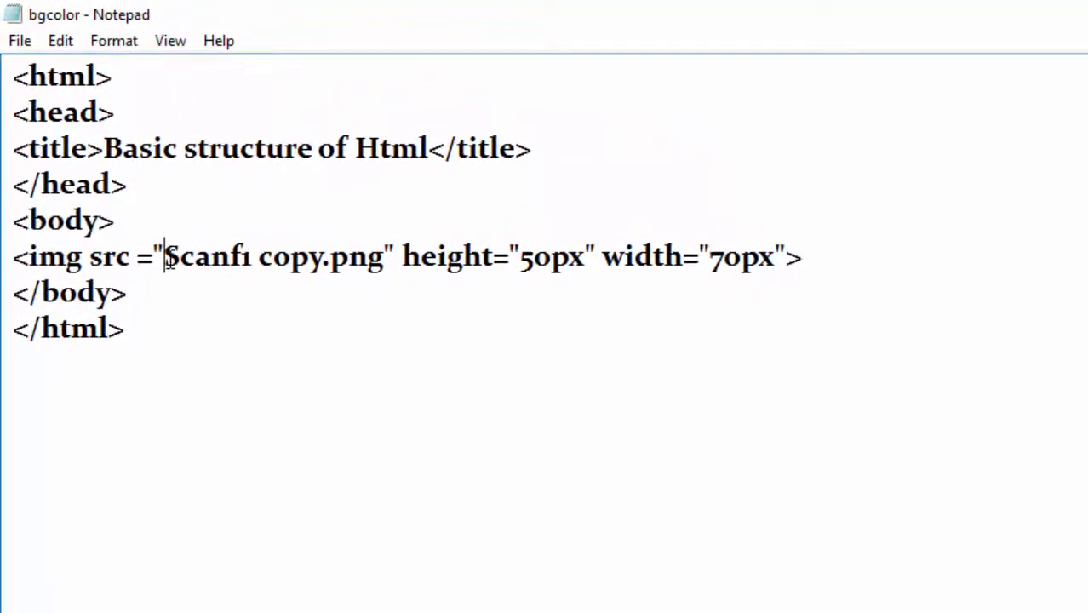
right_click(167, 256)
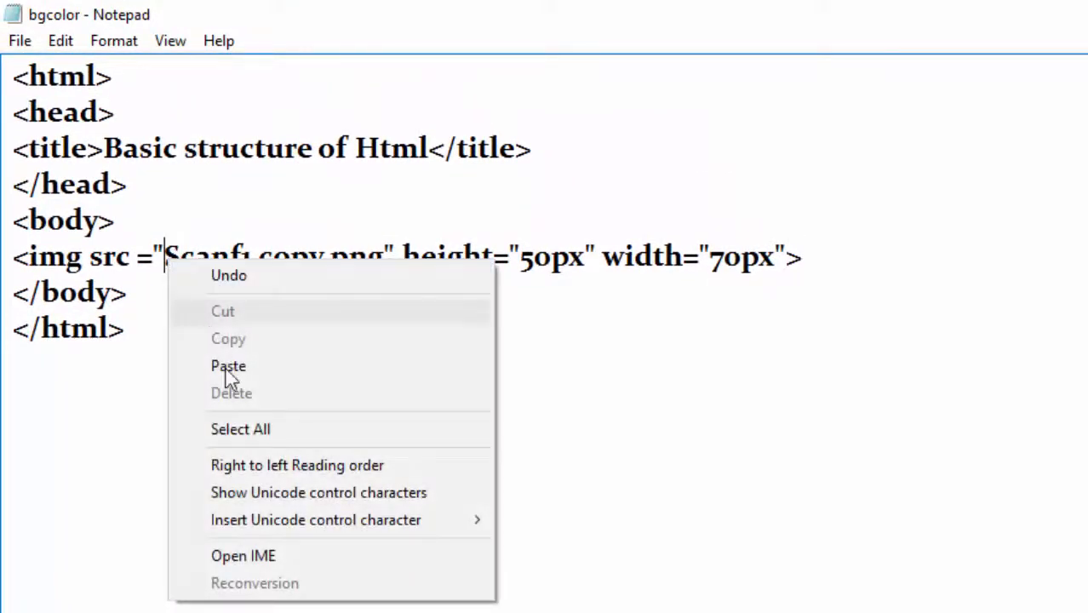
left_click(228, 365)
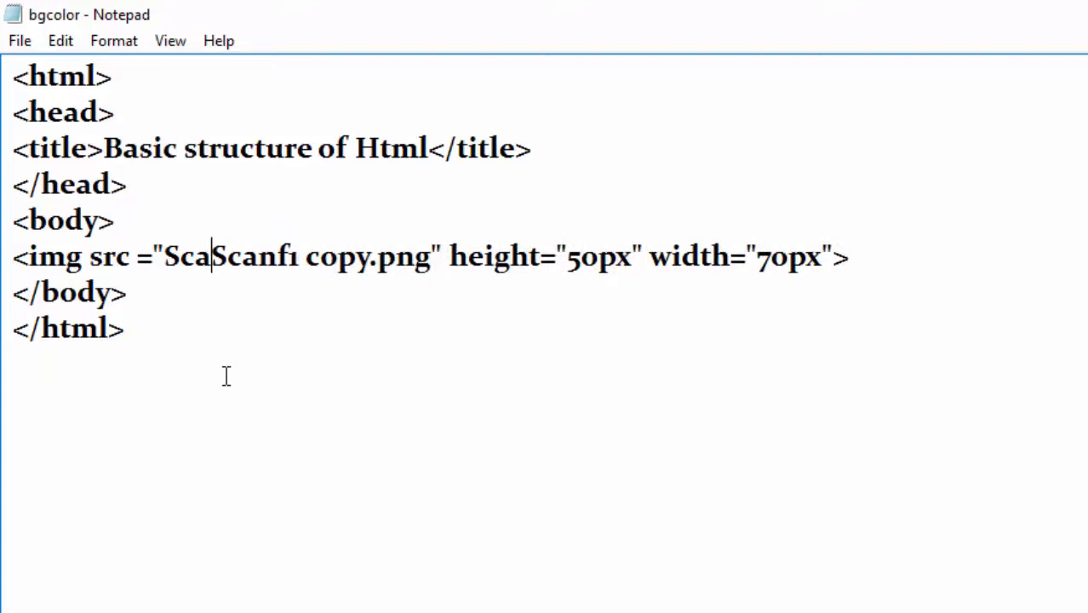
key("Backspace")
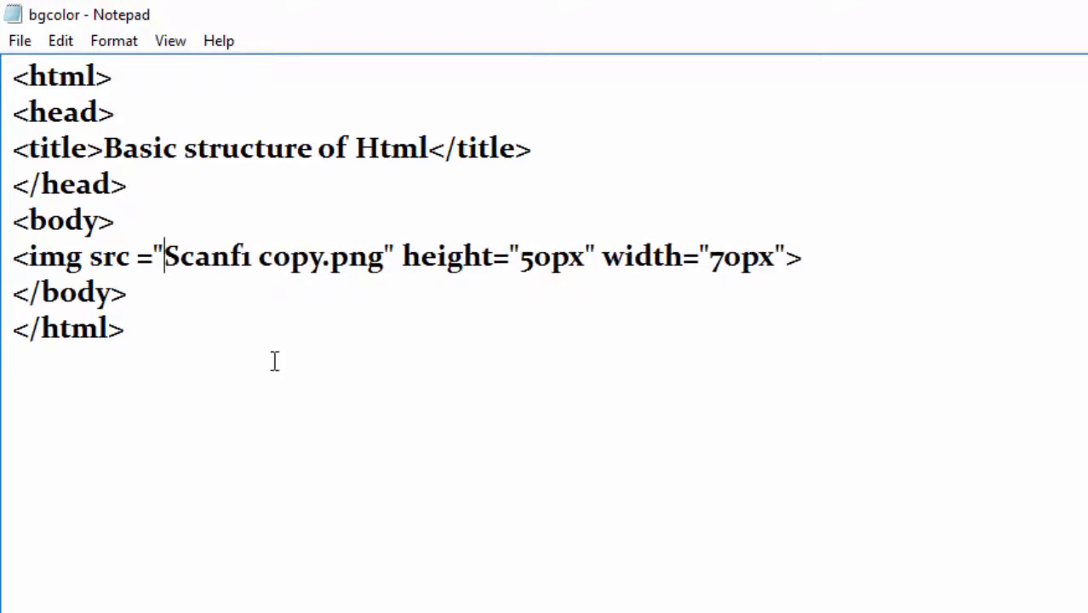
mouse_move(383, 250)
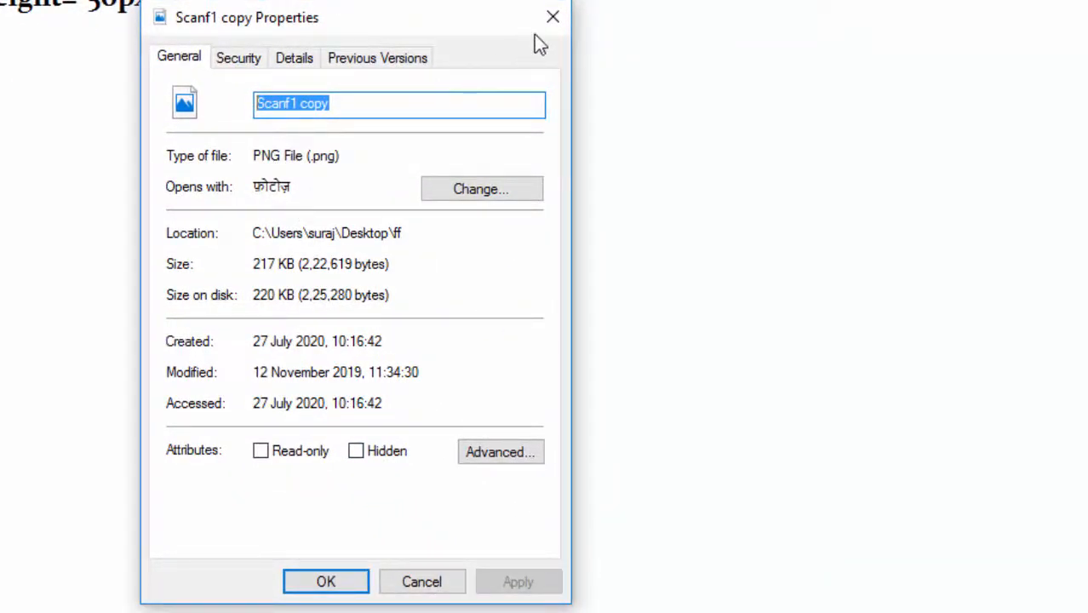
left_click(553, 17)
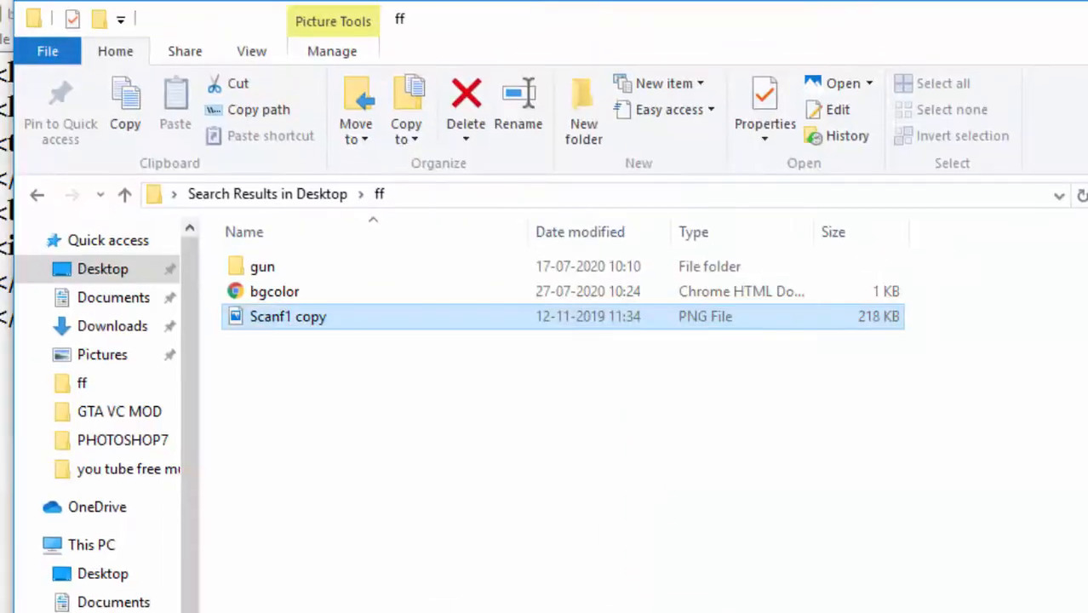
mouse_move(439, 326)
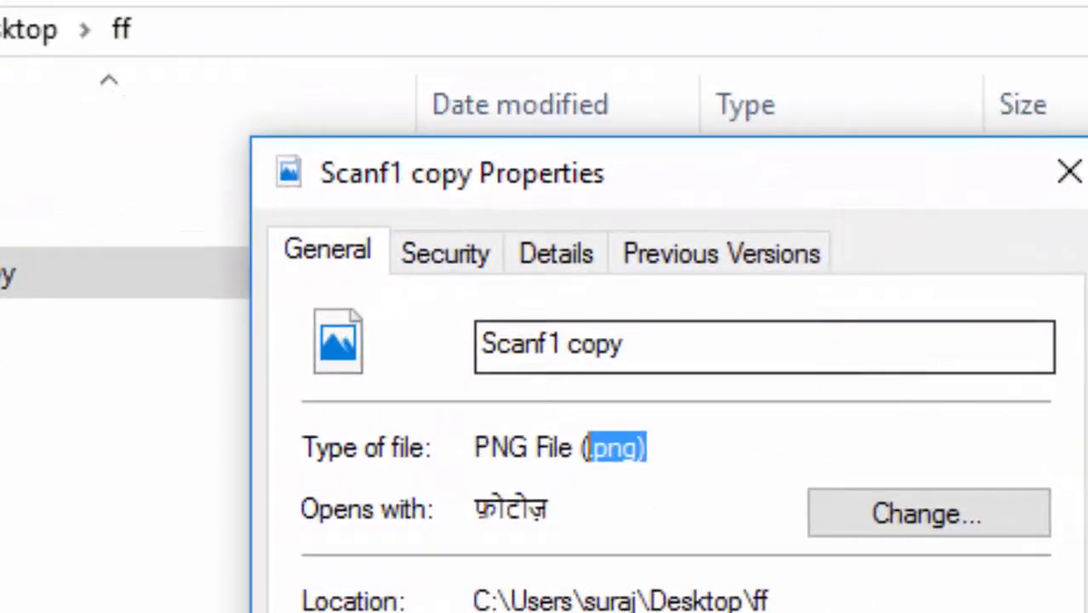
left_click(1069, 172)
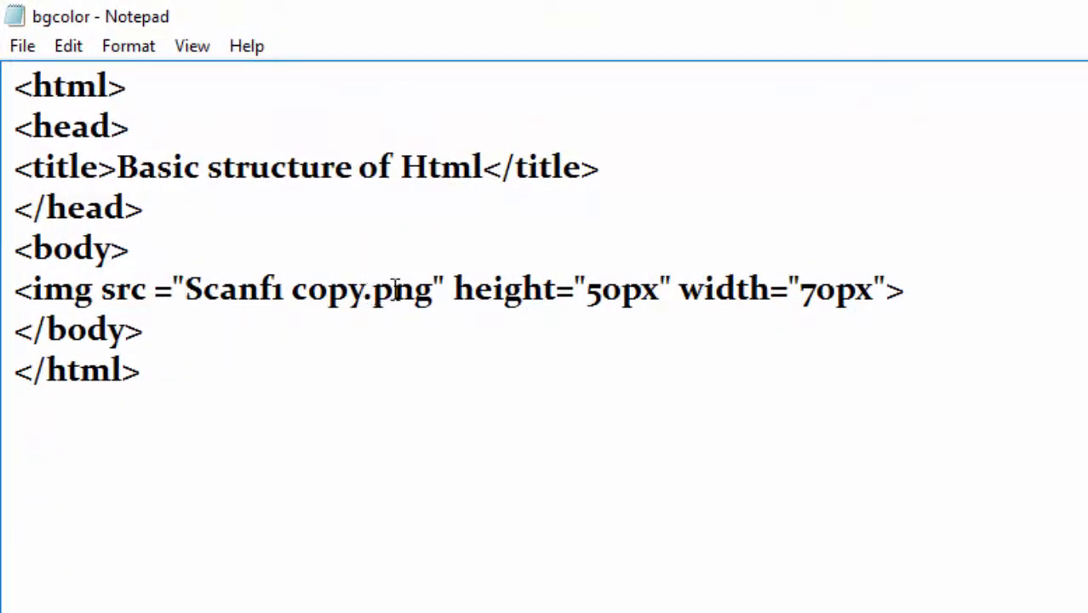
Change the img height from 50px to 150px and width from 70px to 170px.
key("Backspace")
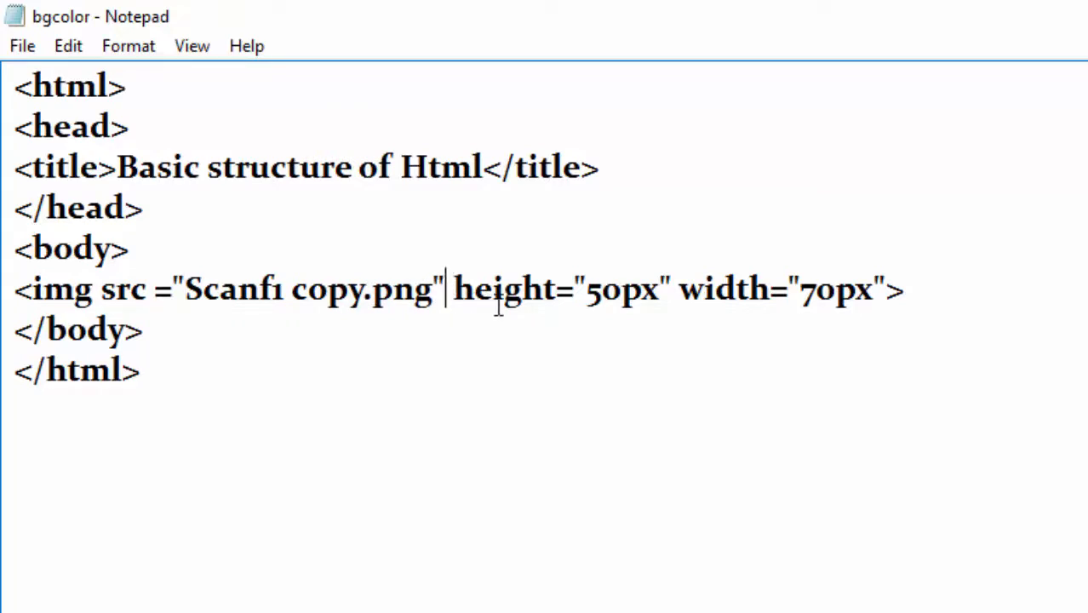
mouse_move(596, 290)
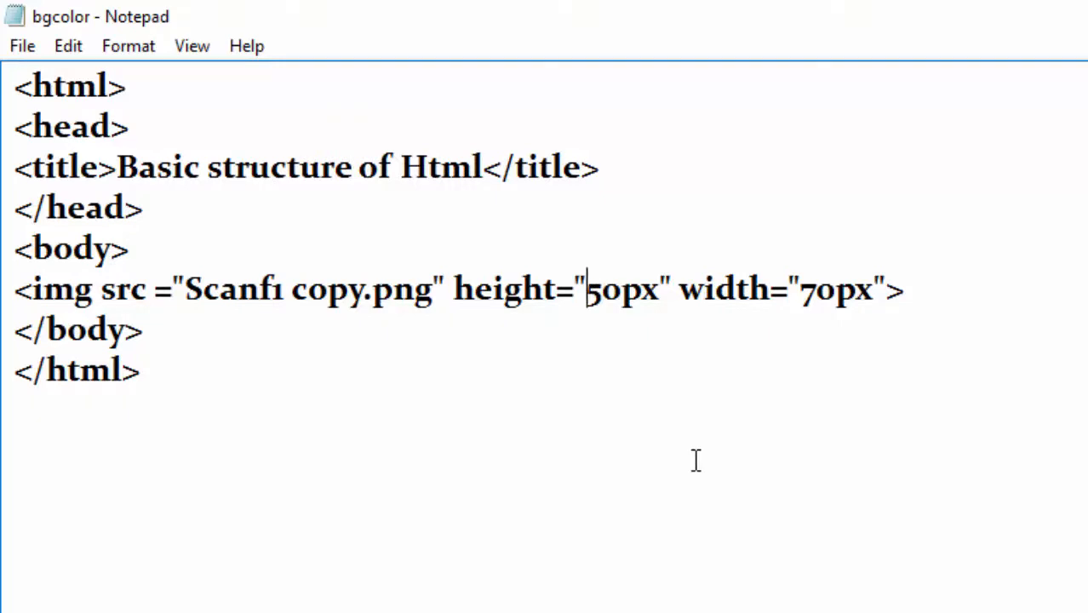
type("1")
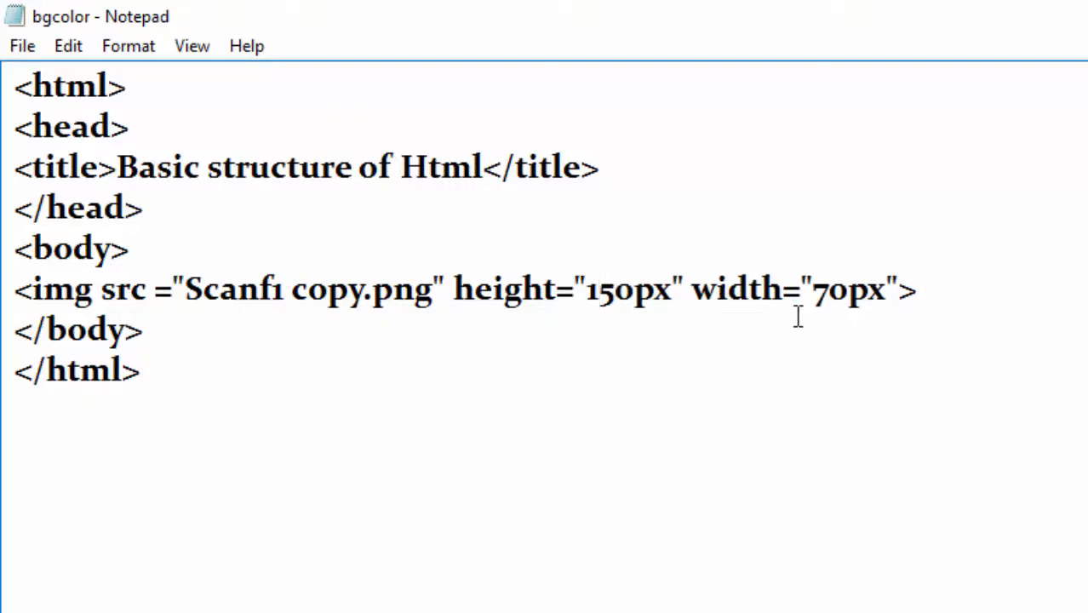
left_click(816, 290)
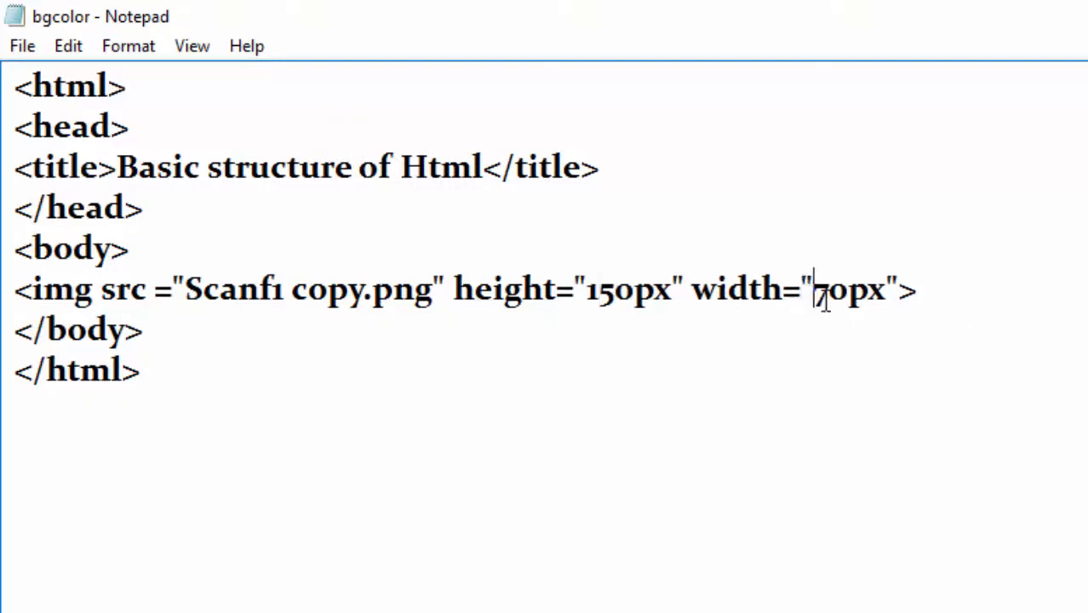
type("1")
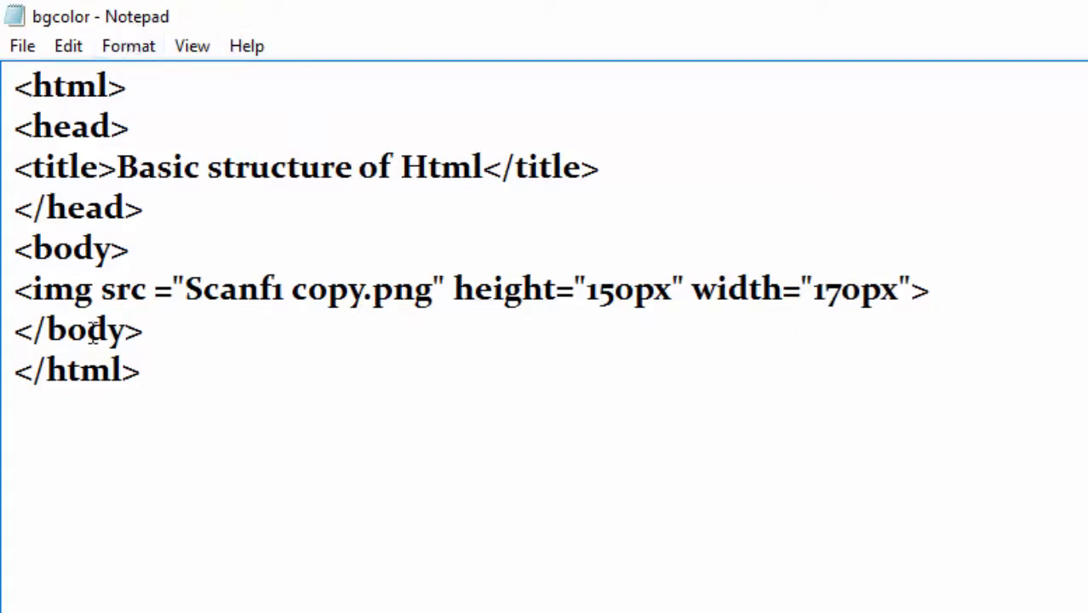
mouse_move(60, 140)
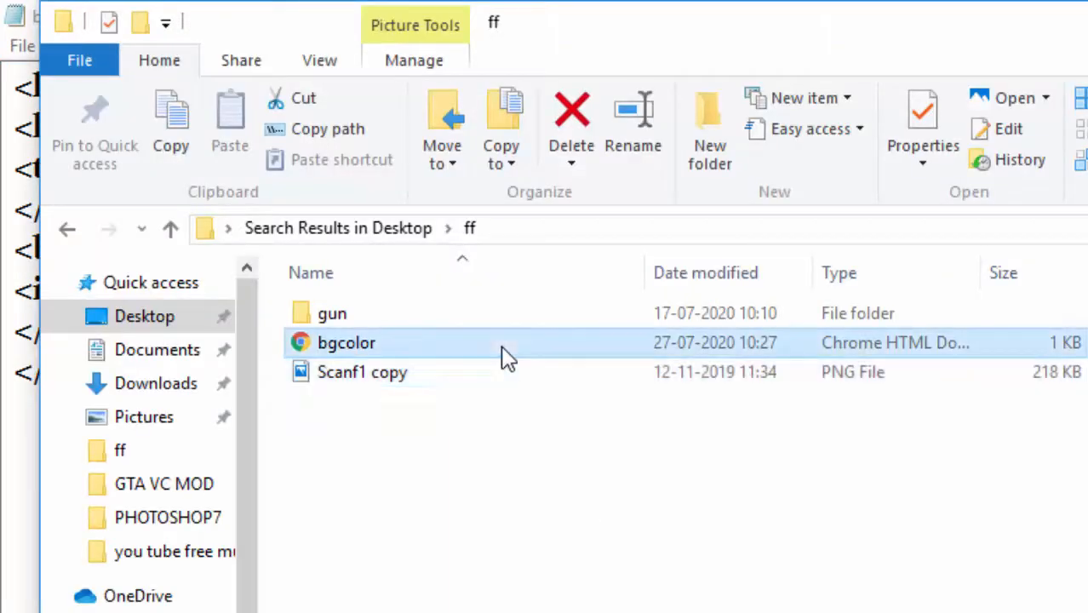
Open bgcolor in Chrome to view the page showing the Scanf1 copy image.
double_click(346, 343)
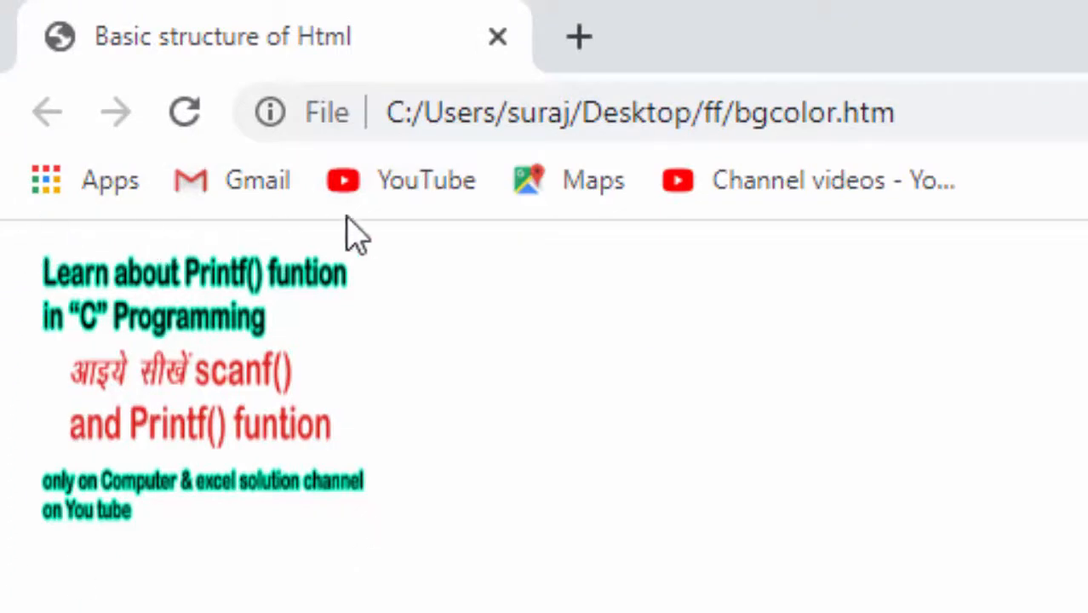
mouse_move(377, 591)
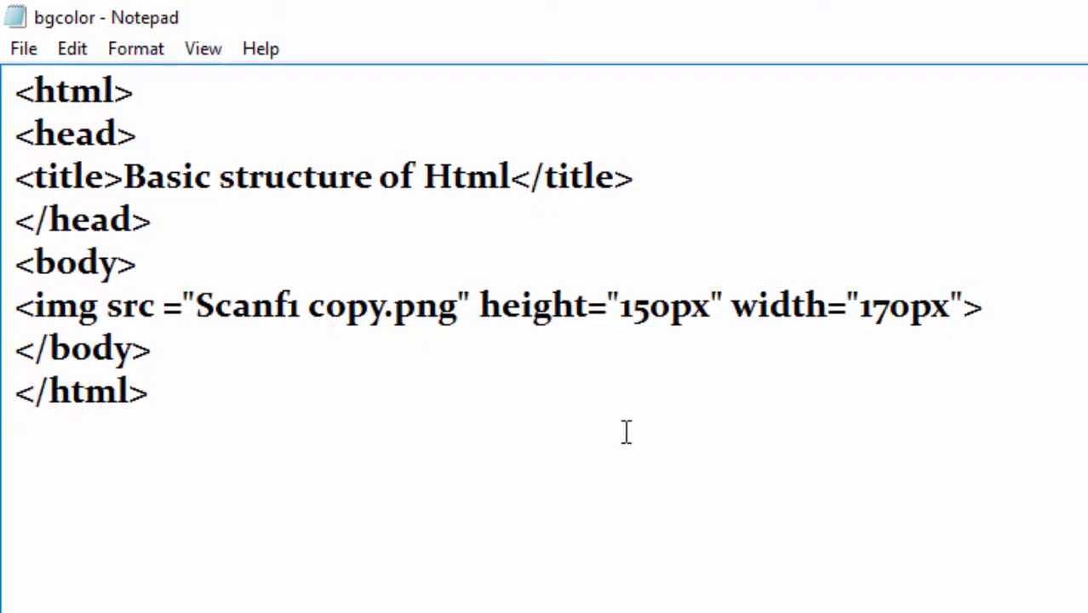
Raise the img height from 150px to 550px and change width from 170px to 470px.
type("5")
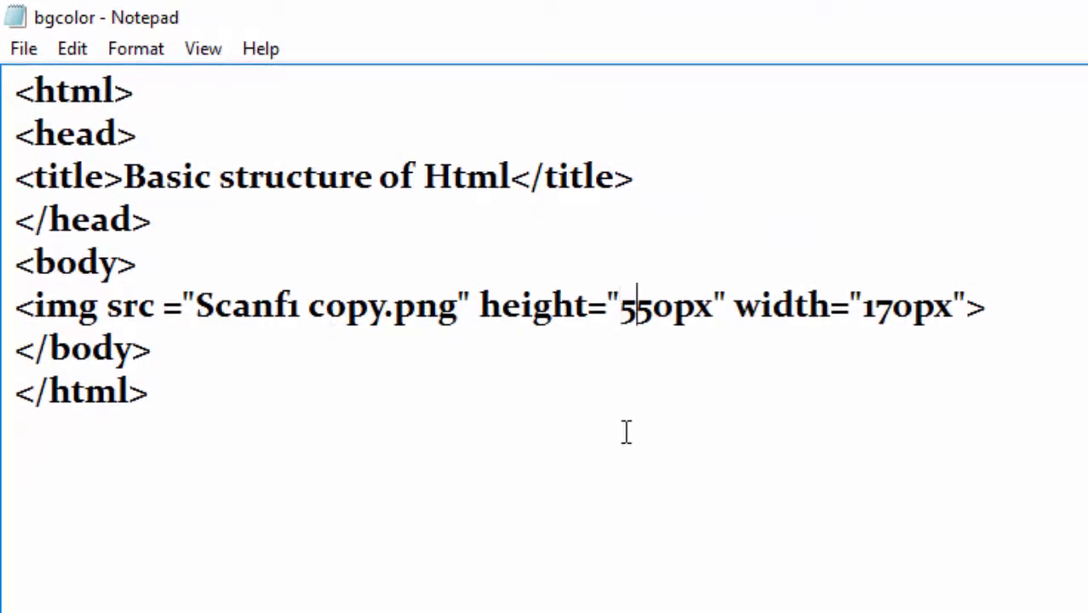
left_click(877, 306)
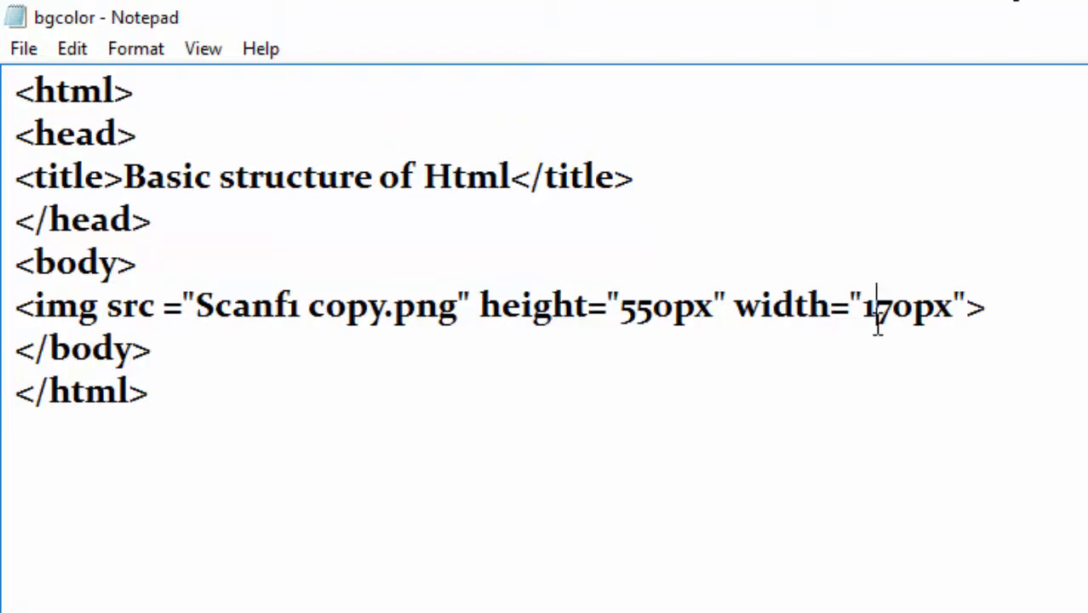
type("4")
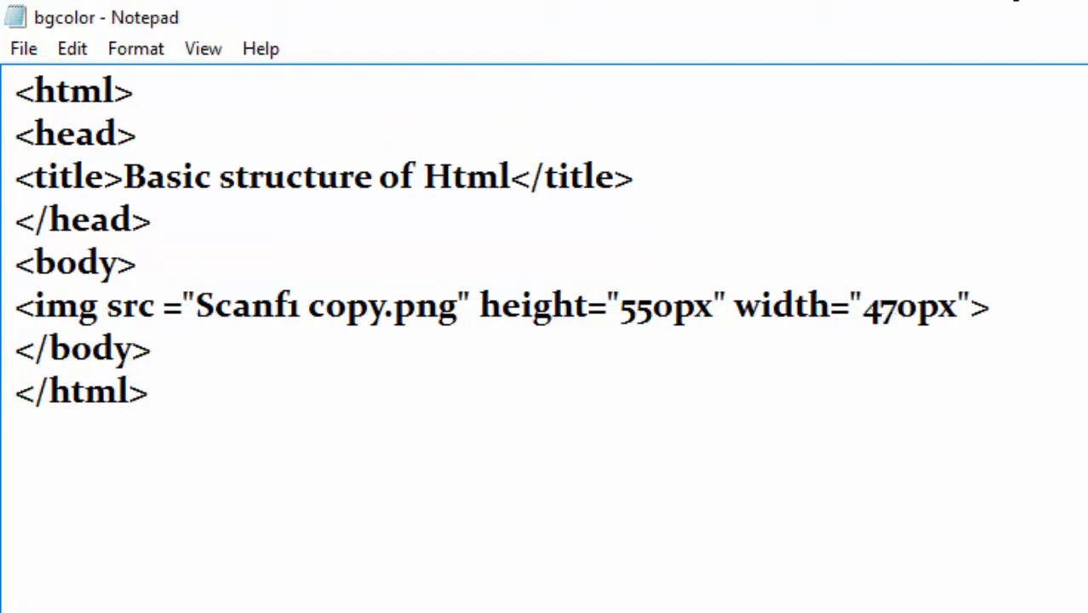